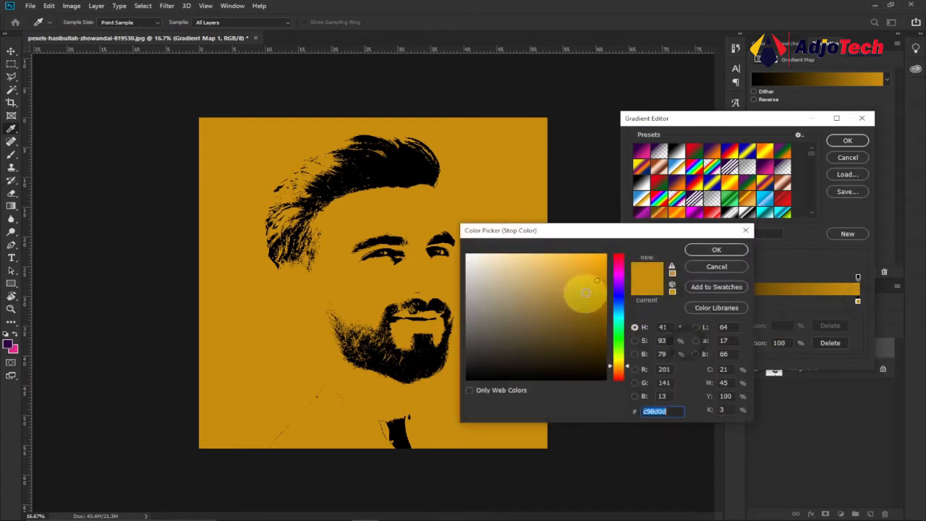
Try pink and magenta stop colours, discard them, and confirm the black-to-yellow gradient
click(599, 263)
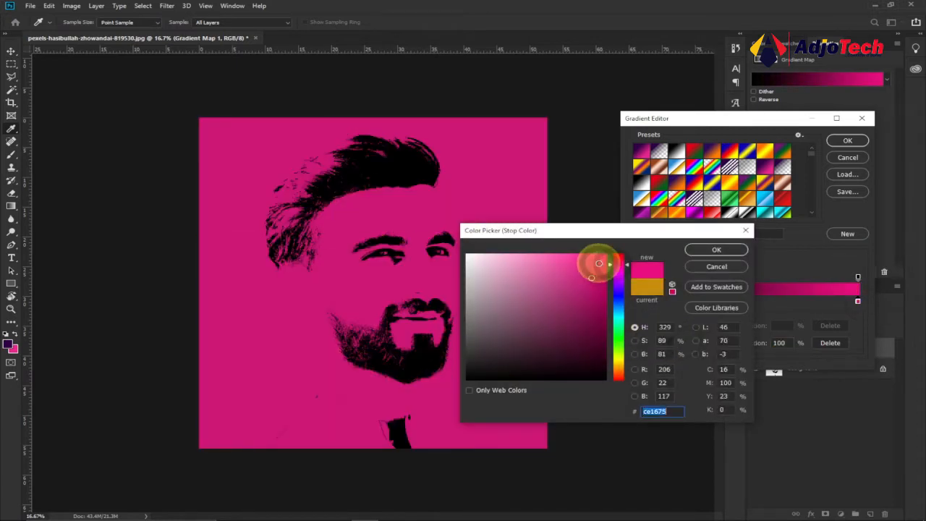
click(602, 318)
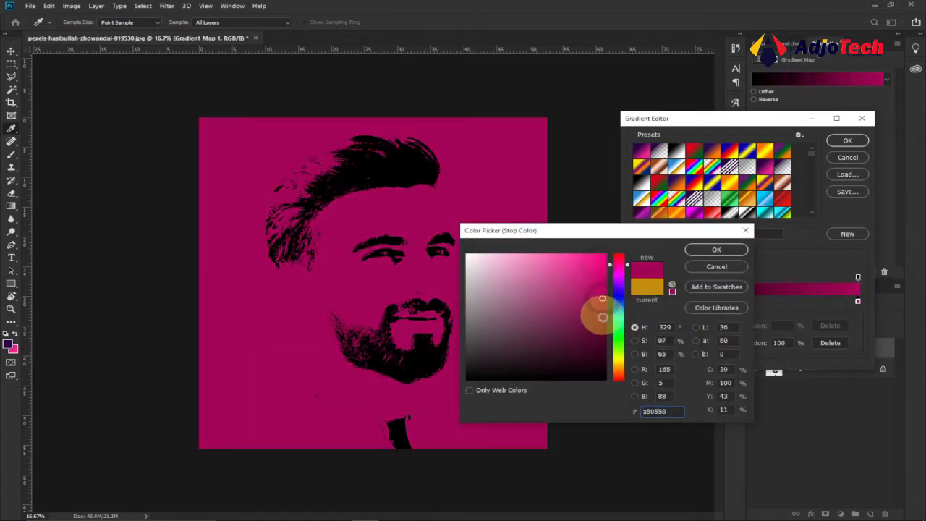
click(599, 289)
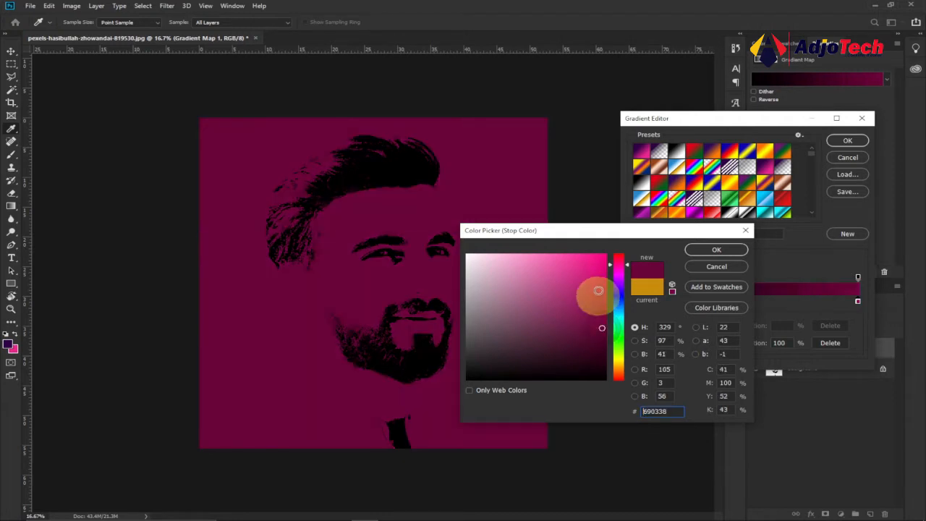
click(590, 262)
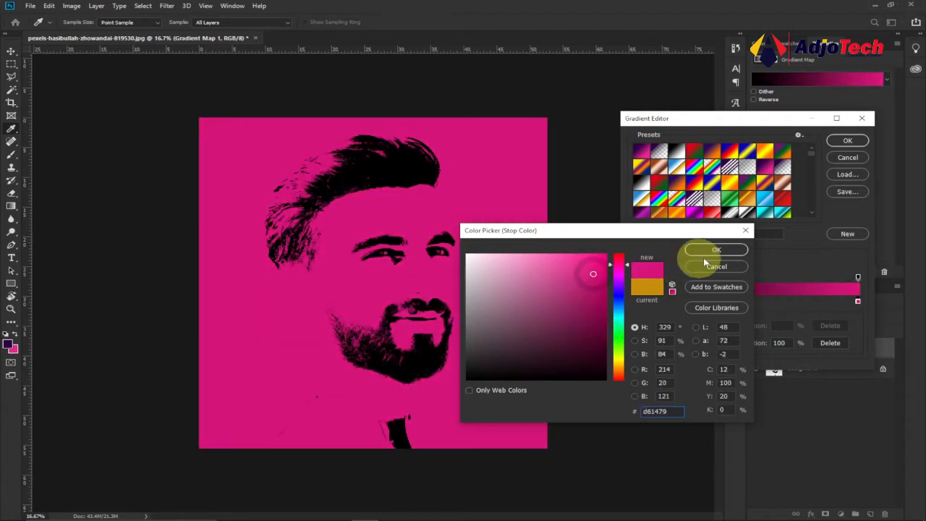
click(716, 249)
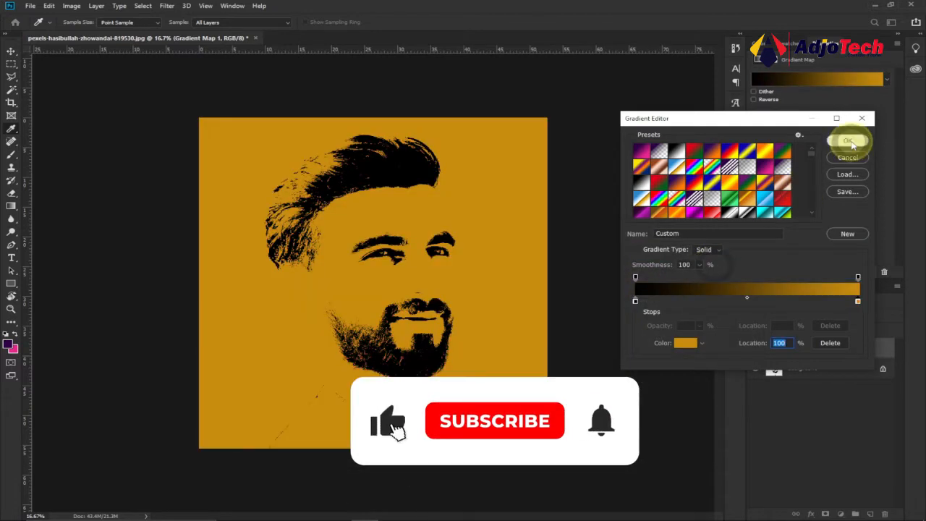
click(848, 139)
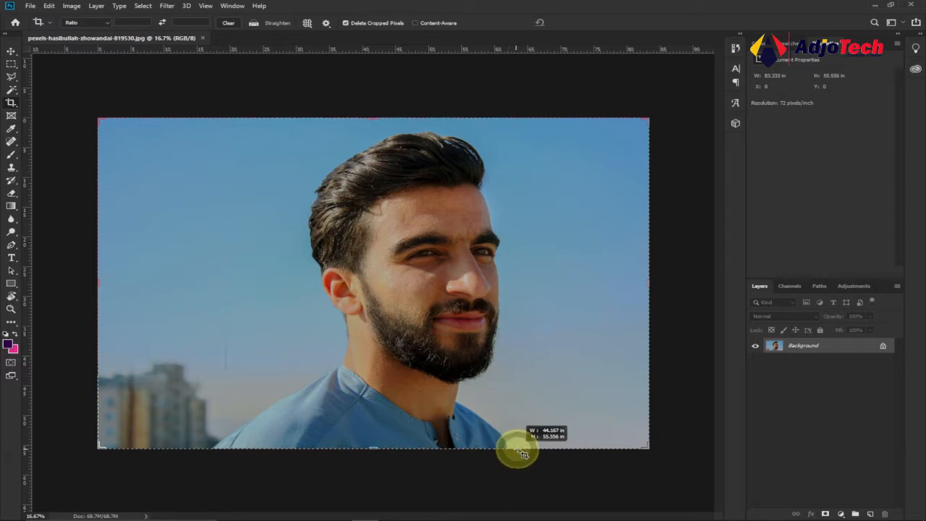
Crop the photo to a 1:1 square around the man's head and shoulders and commit it
drag(521, 451, 521, 446)
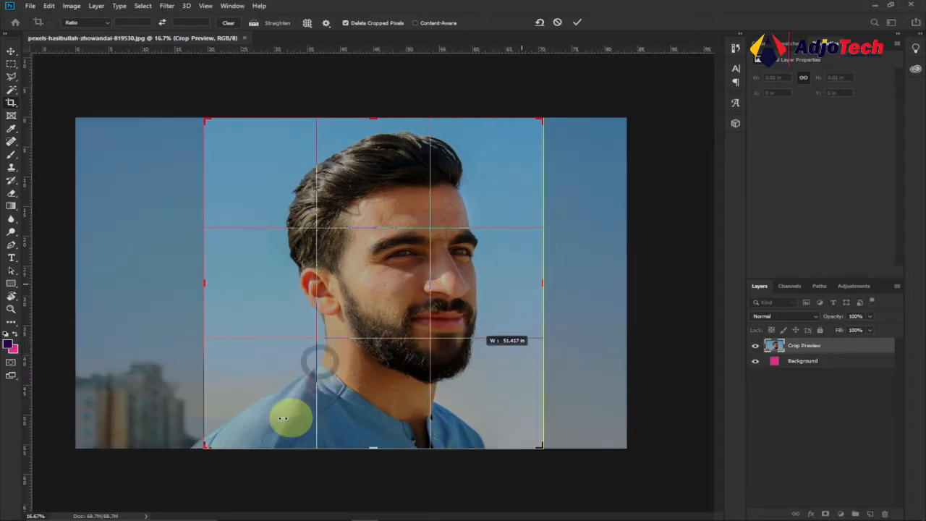
click(577, 23)
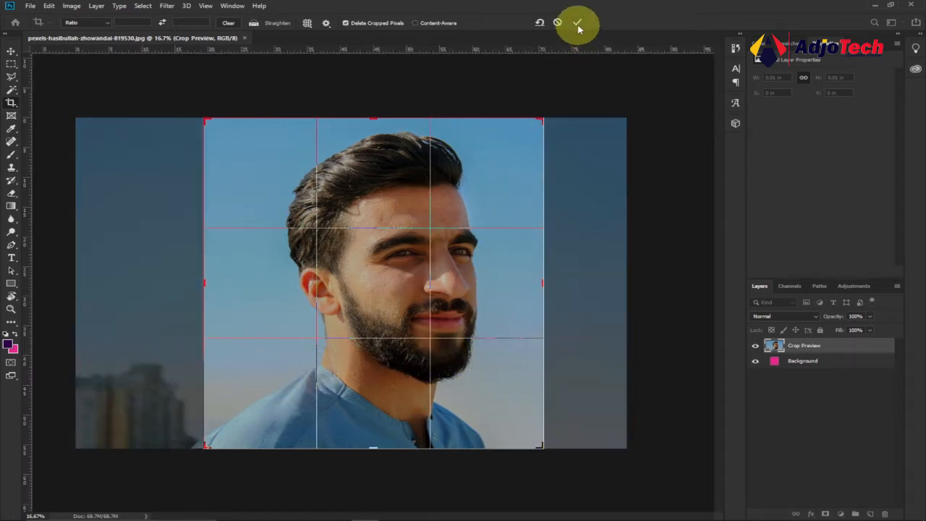
click(578, 23)
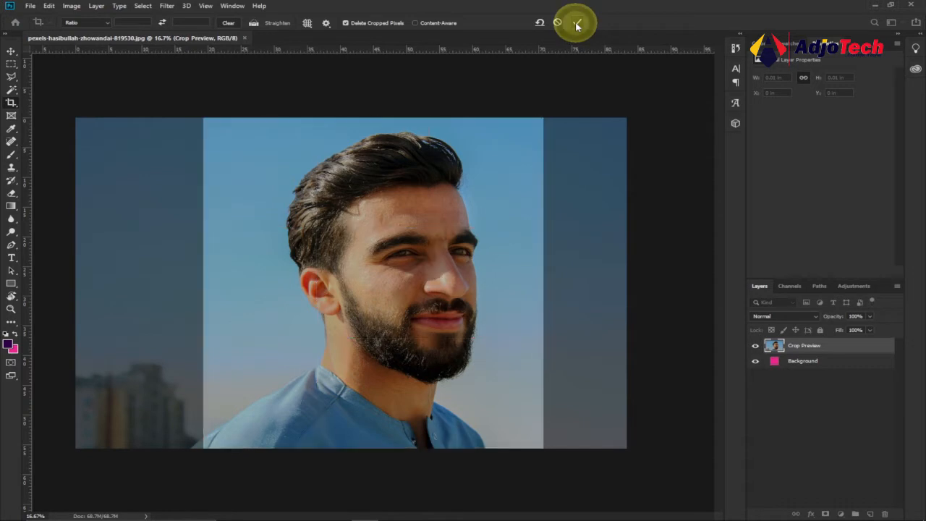
click(576, 23)
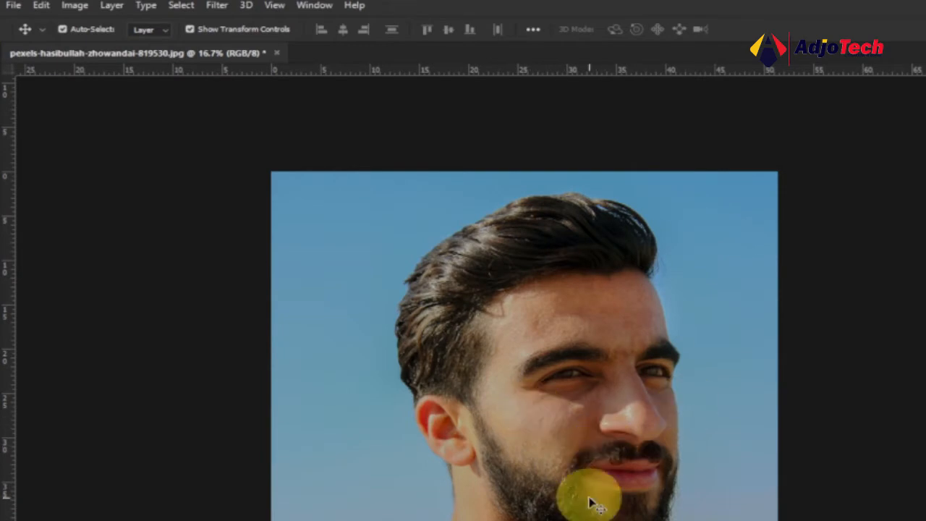
Apply a Threshold adjustment at level 72, making the portrait pure black and white
click(75, 6)
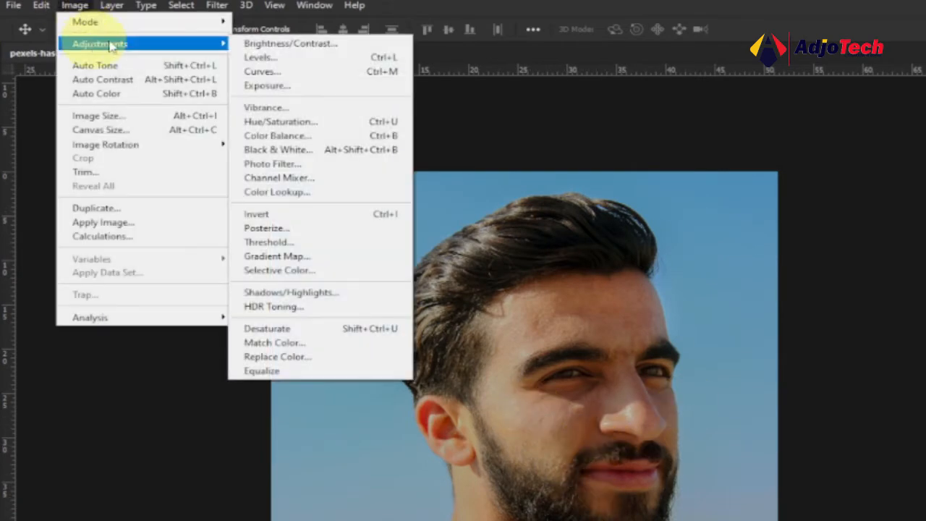
mouse_move(276, 254)
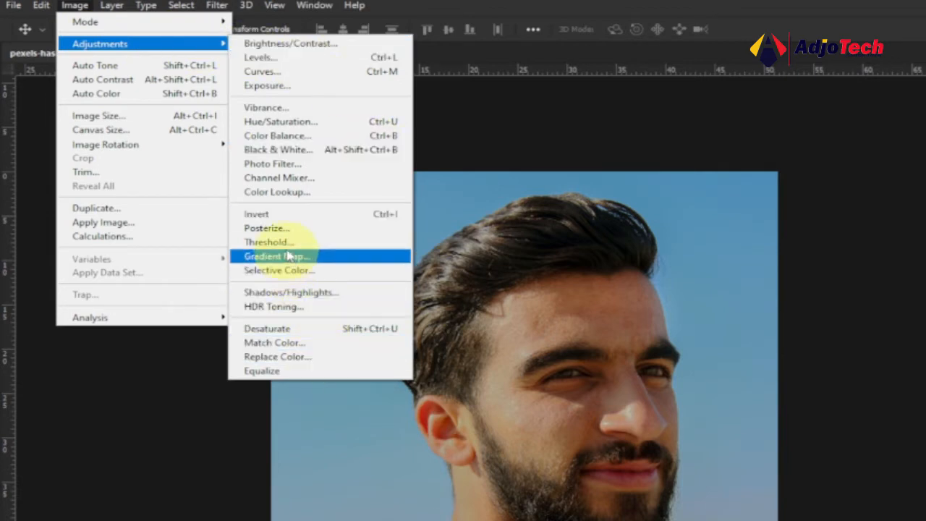
click(267, 242)
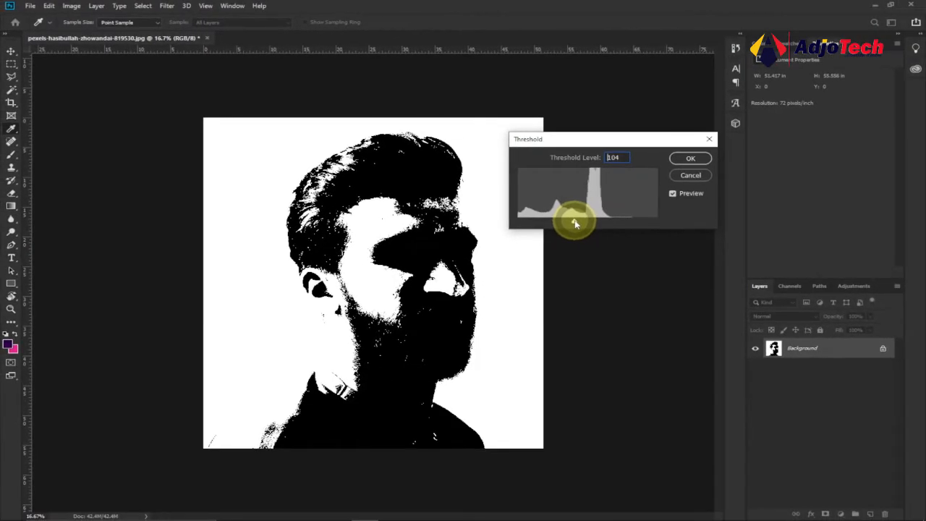
drag(576, 223, 567, 223)
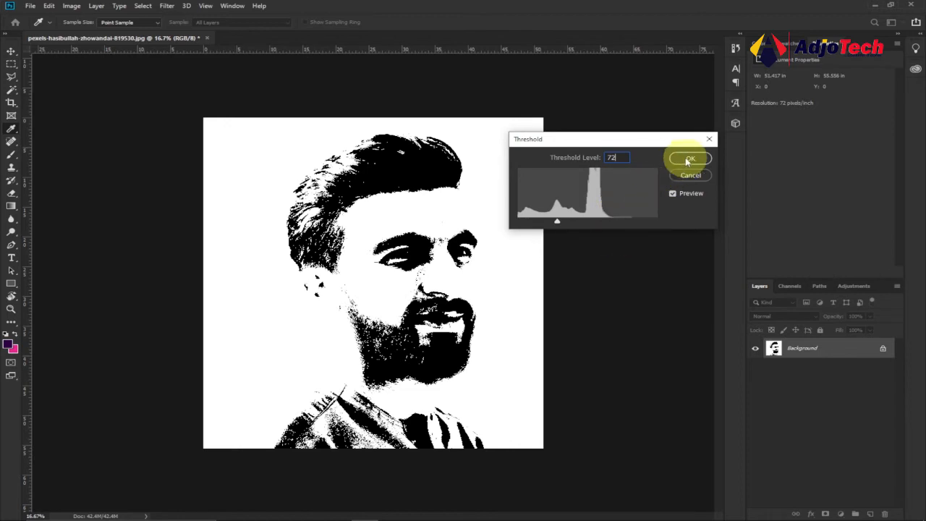
click(689, 158)
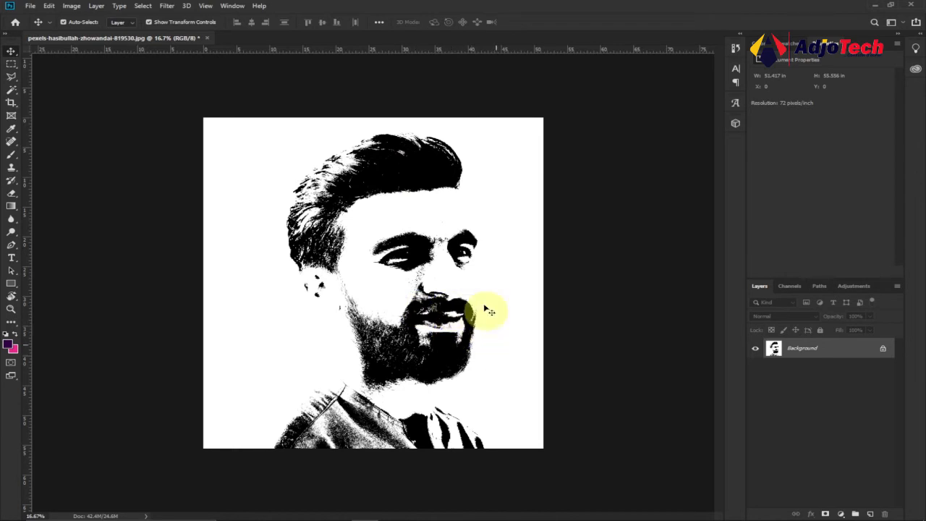
Add a Gradient Map 1 adjustment layer above the background and bring up its gradient editor
click(96, 6)
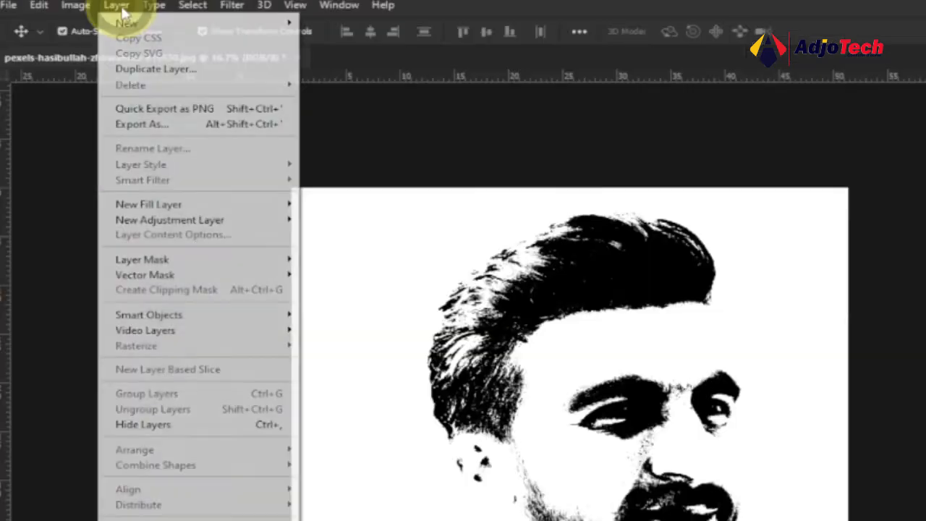
mouse_move(147, 206)
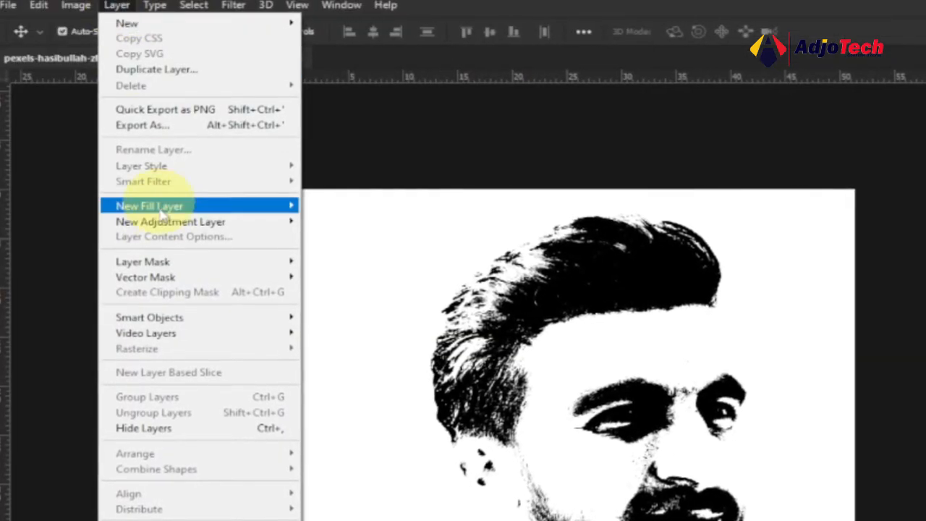
mouse_move(171, 223)
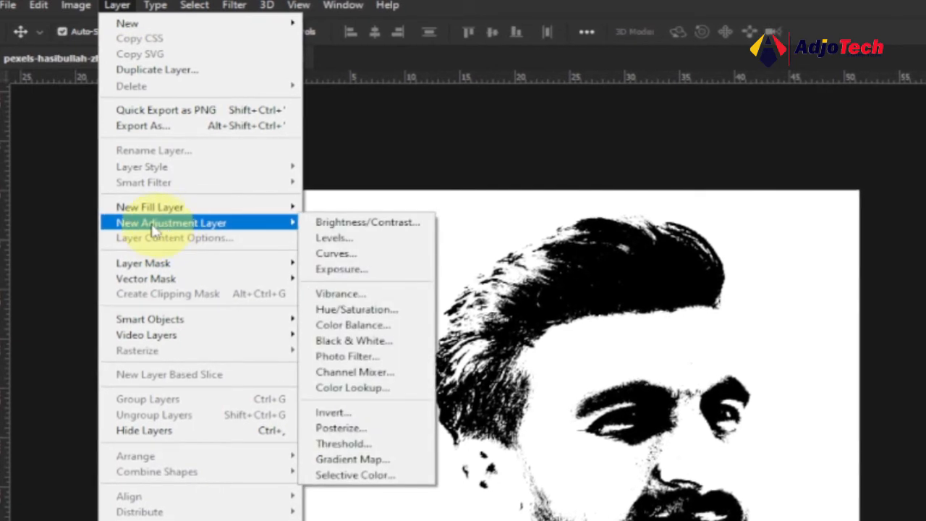
mouse_move(333, 238)
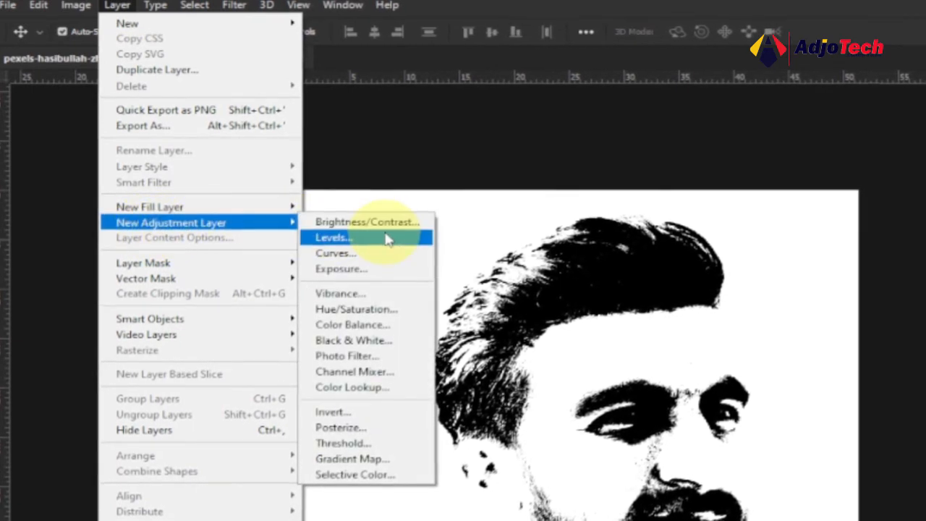
mouse_move(350, 456)
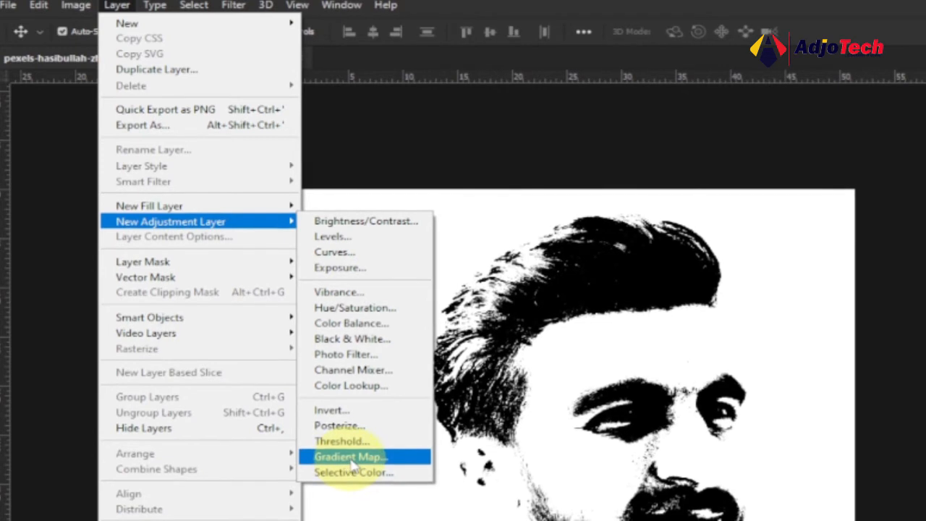
click(350, 457)
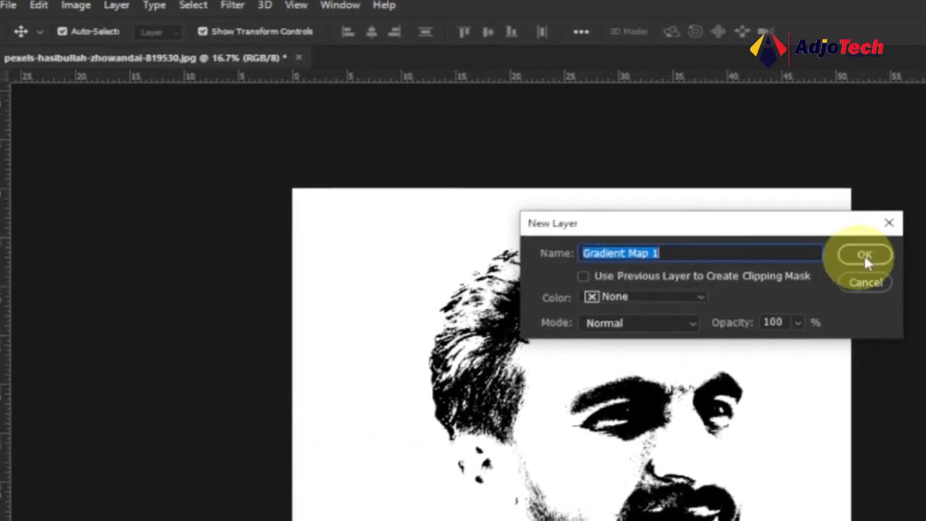
click(864, 254)
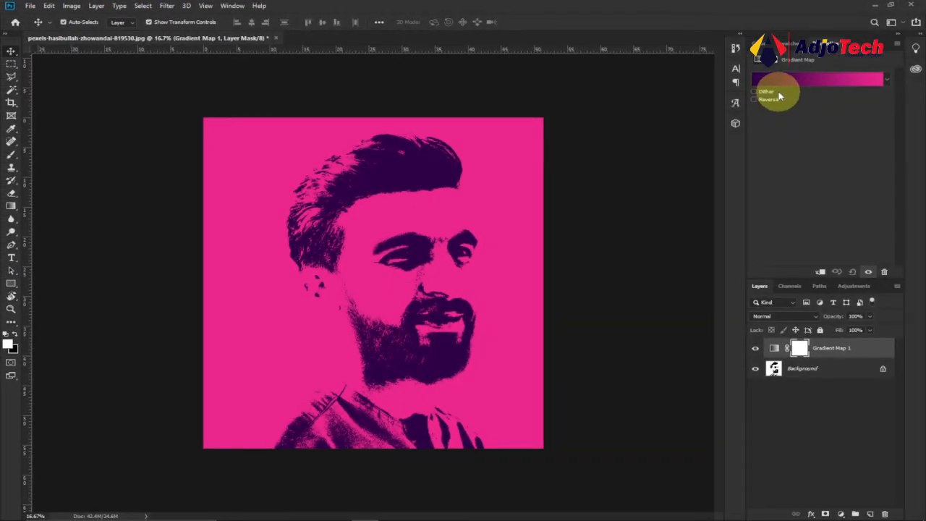
click(814, 79)
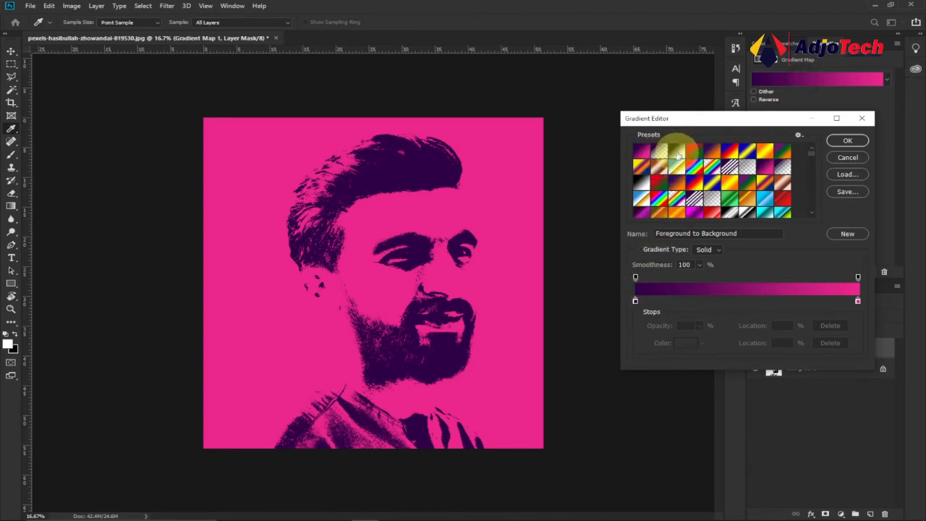
Choose the Black, White preset and try pale and warm pinks for the white stop
click(679, 150)
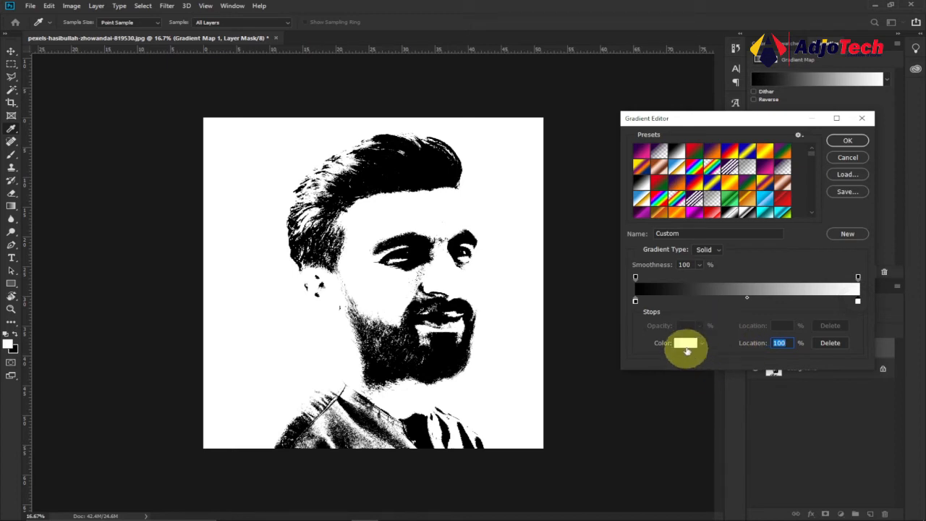
click(686, 342)
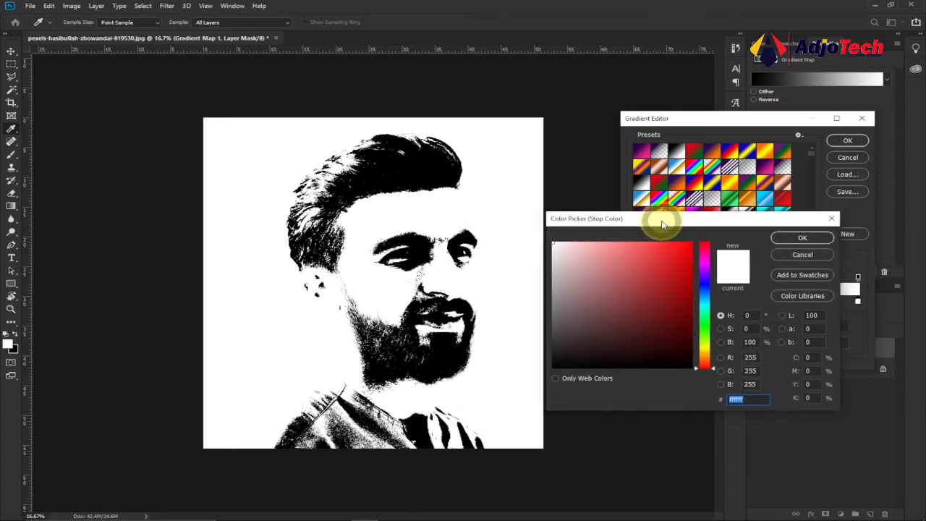
click(630, 264)
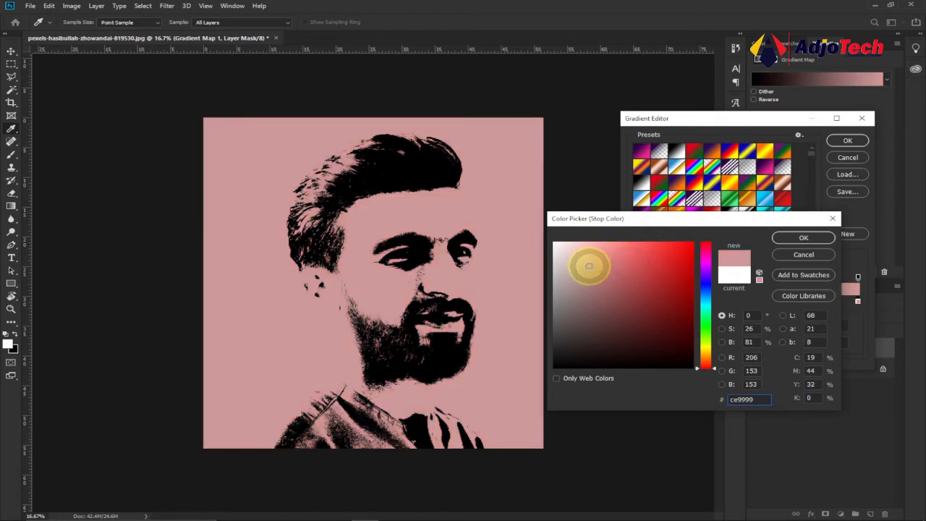
drag(706, 267, 706, 341)
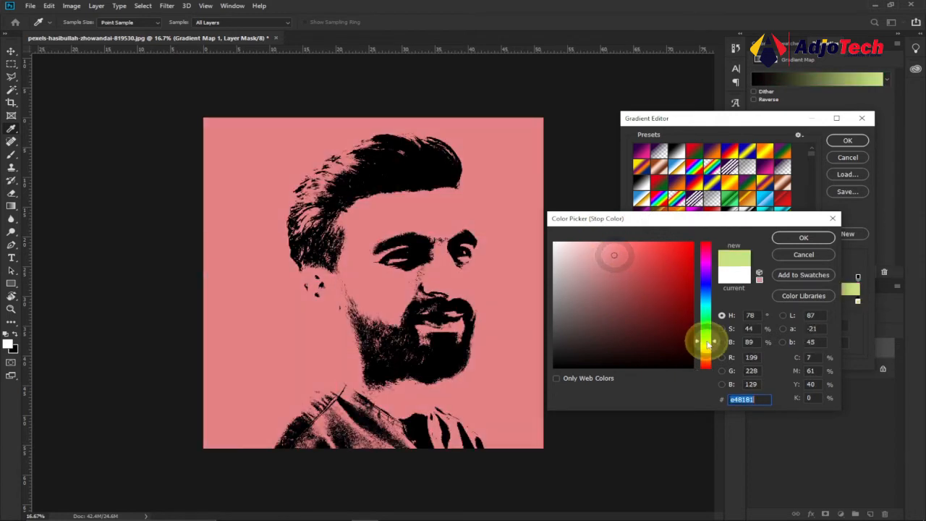
Try green, yellow and magenta for the light areas, then cancel to keep black-to-white
click(672, 272)
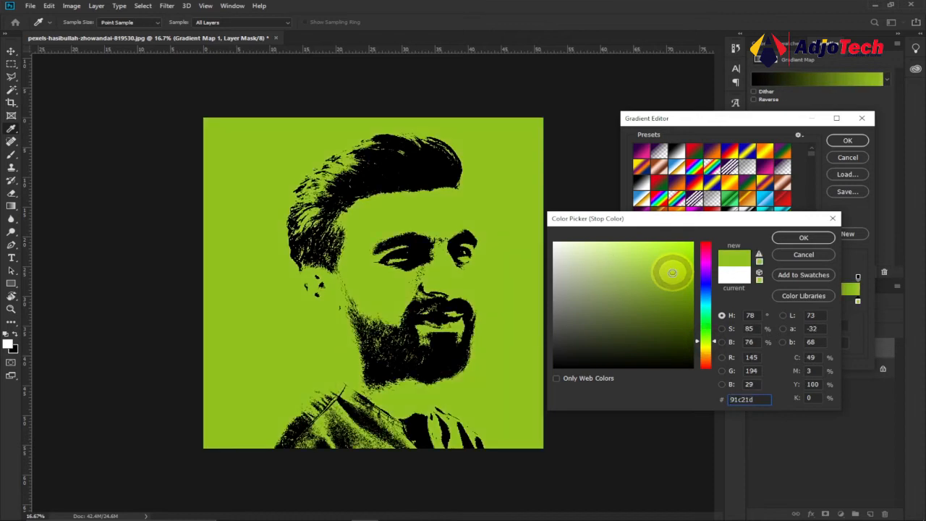
drag(671, 272, 689, 246)
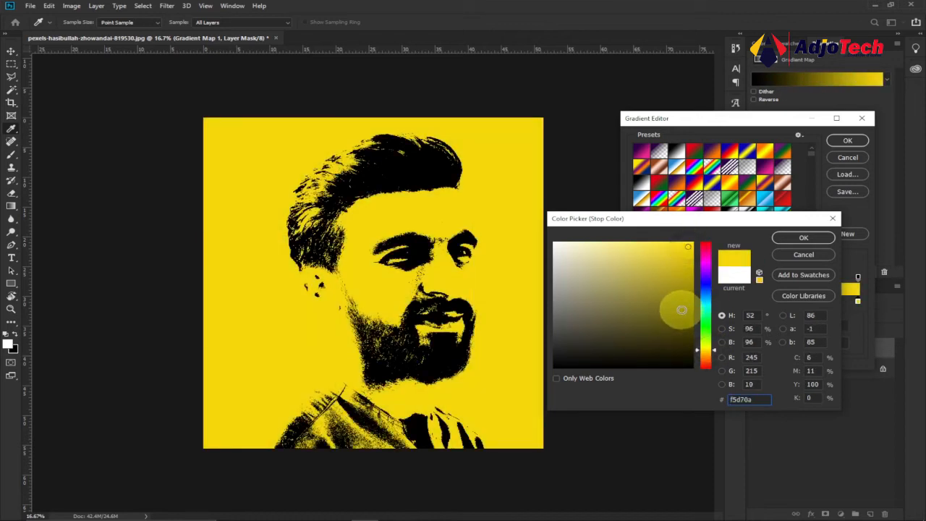
click(707, 249)
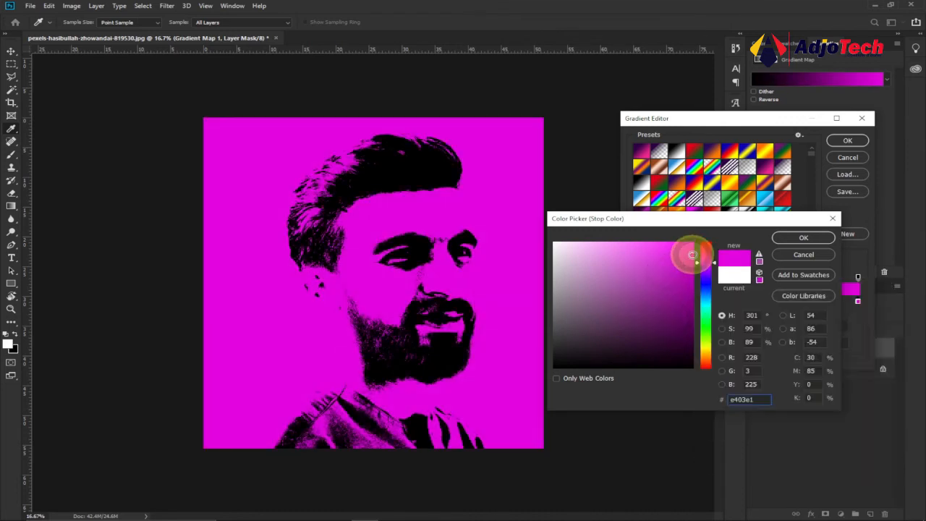
click(803, 237)
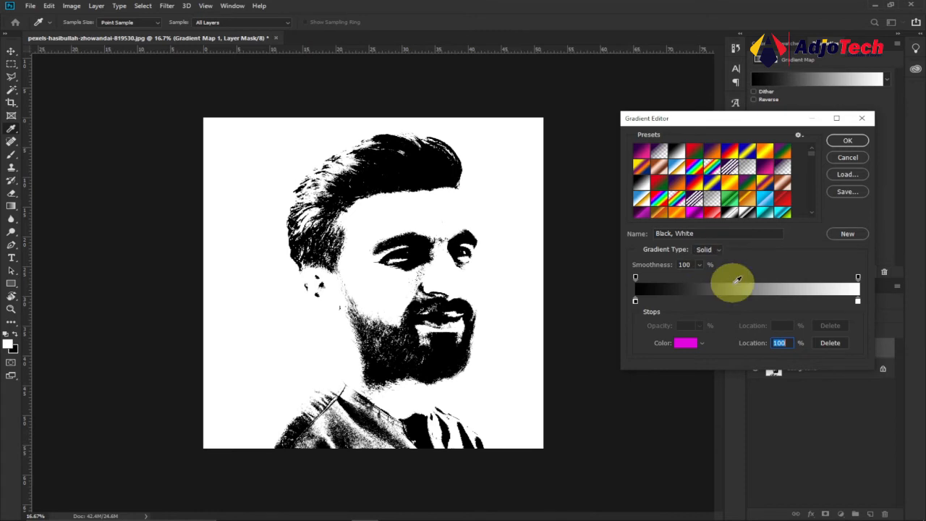
Try a yellow shade for the white stop and cancel it
click(686, 342)
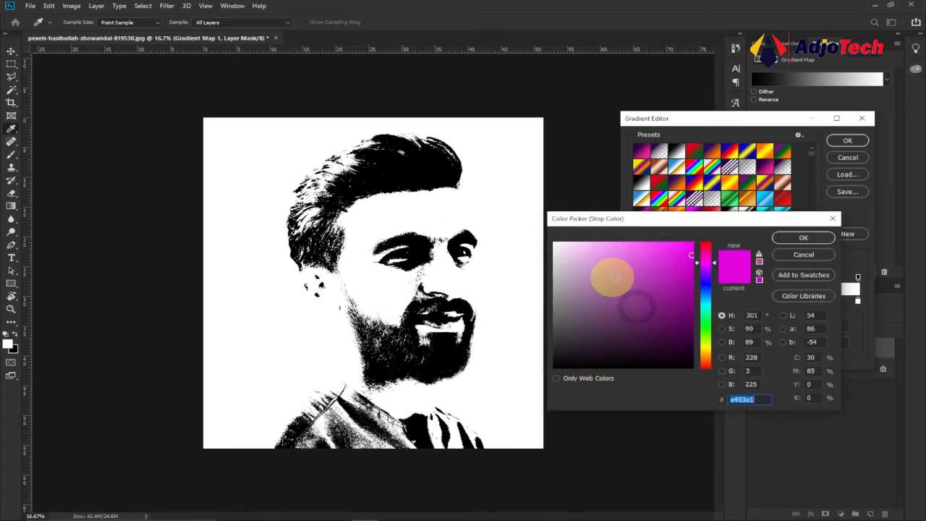
click(706, 249)
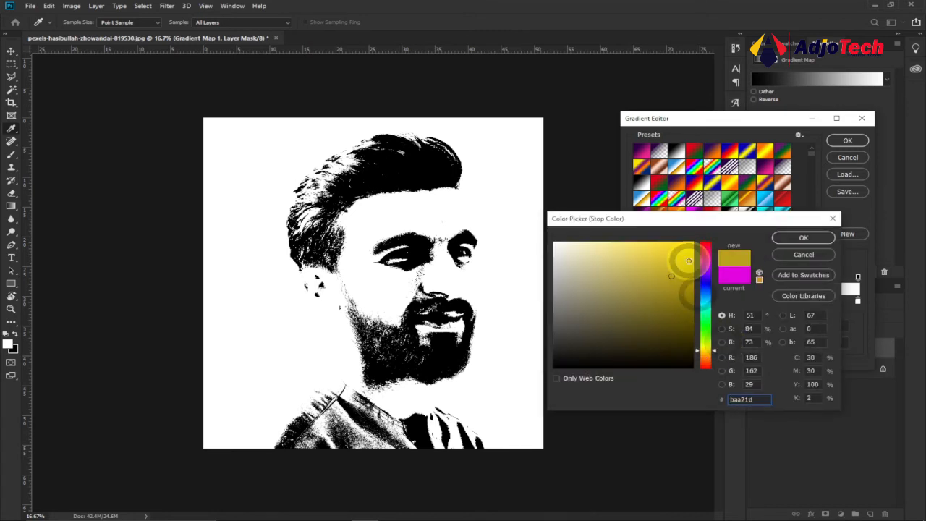
click(803, 238)
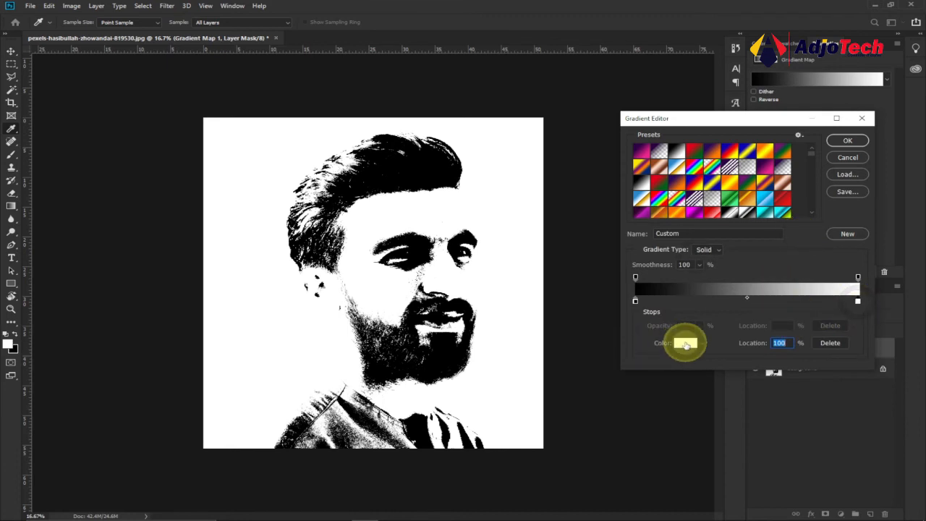
Set the white stop to mustard yellow and apply the black-to-yellow gradient map
click(683, 343)
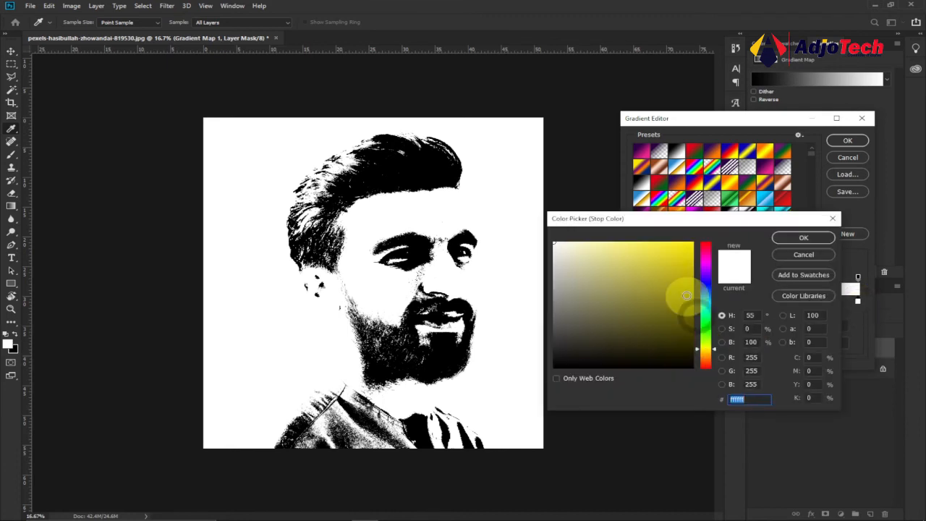
click(683, 261)
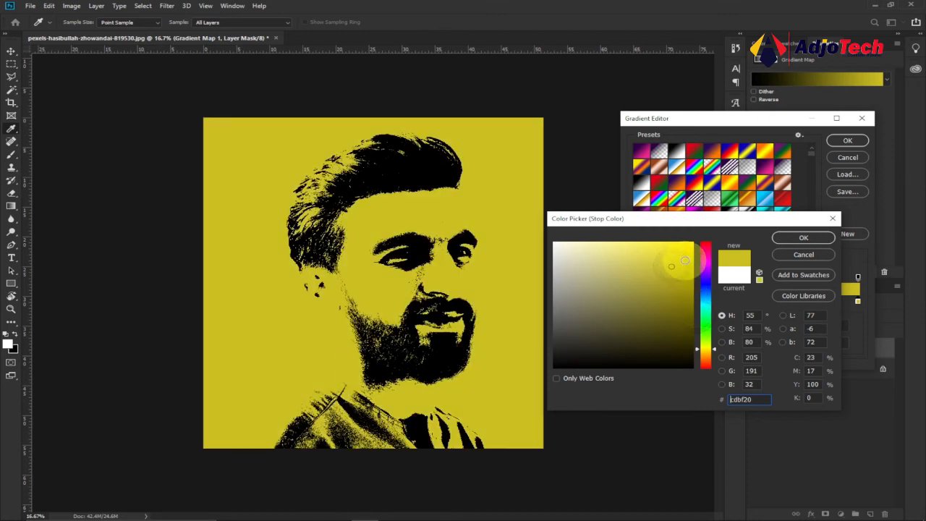
click(803, 238)
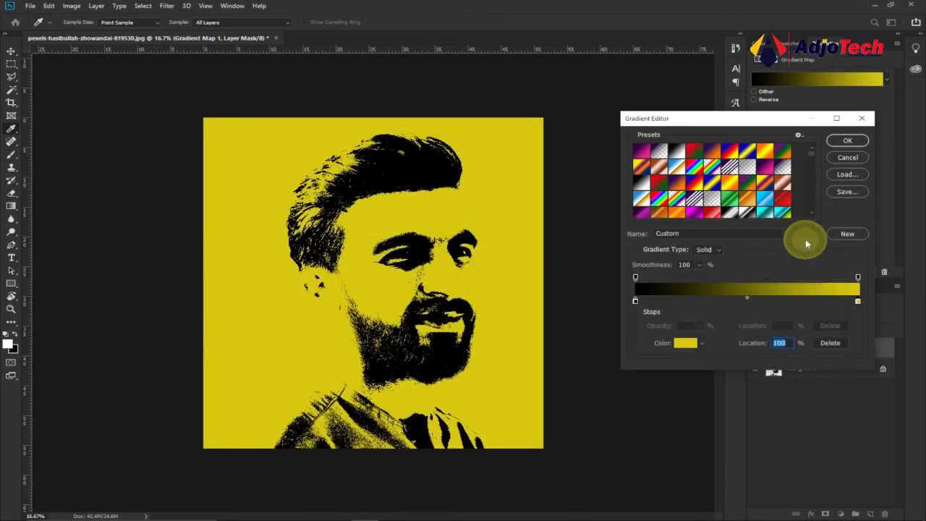
click(848, 140)
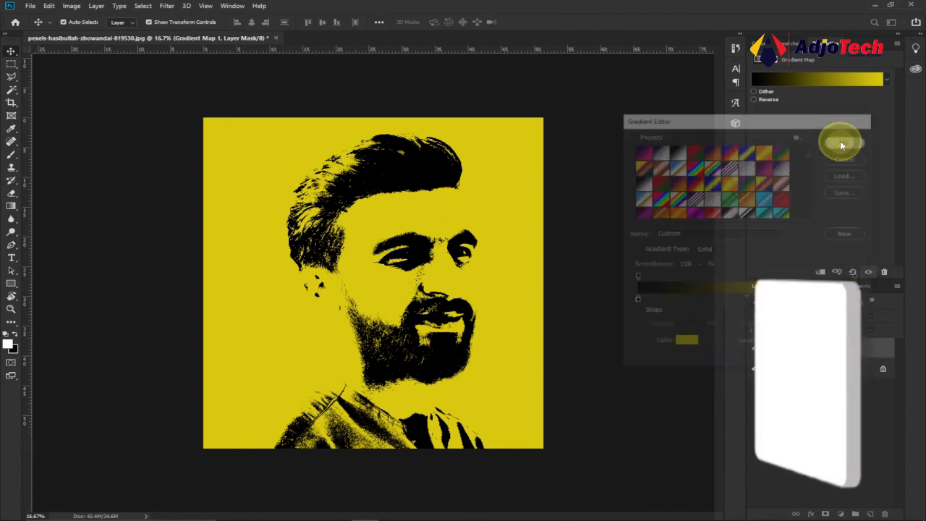